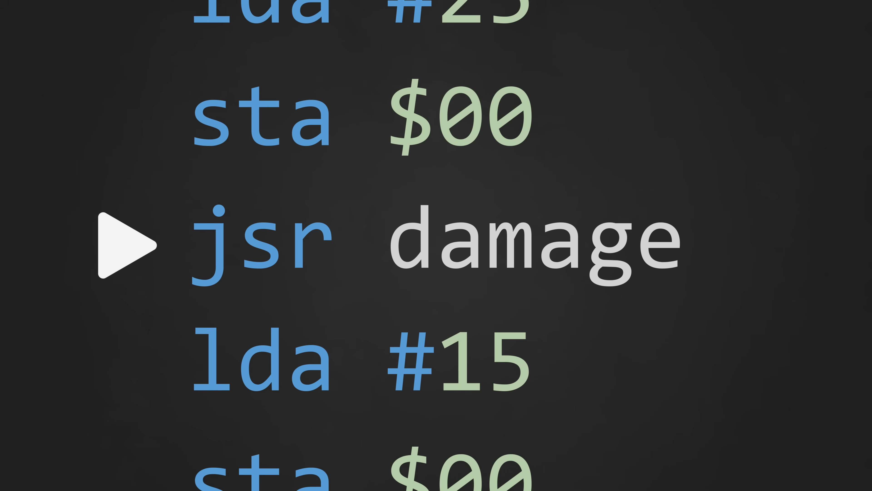
click(126, 245)
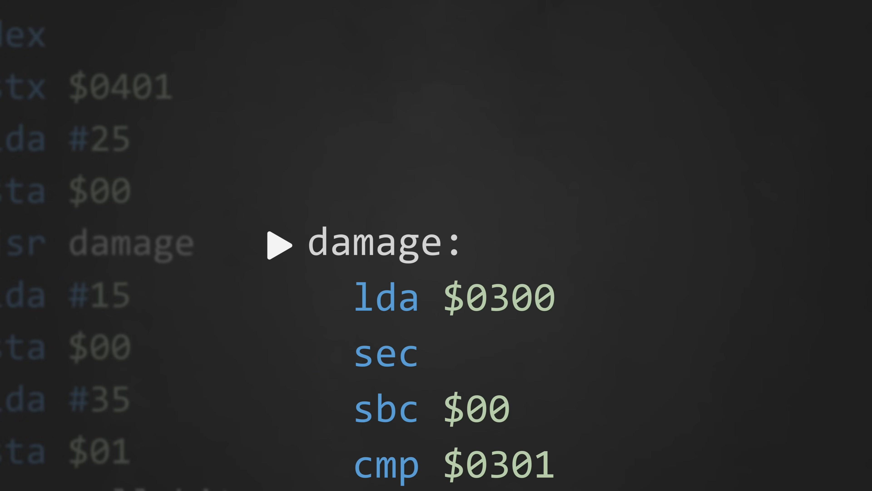
scroll(down, 3)
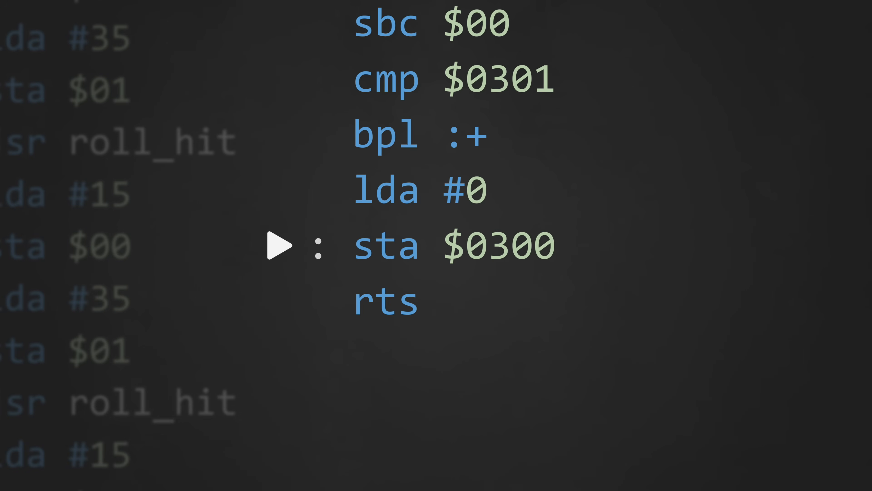